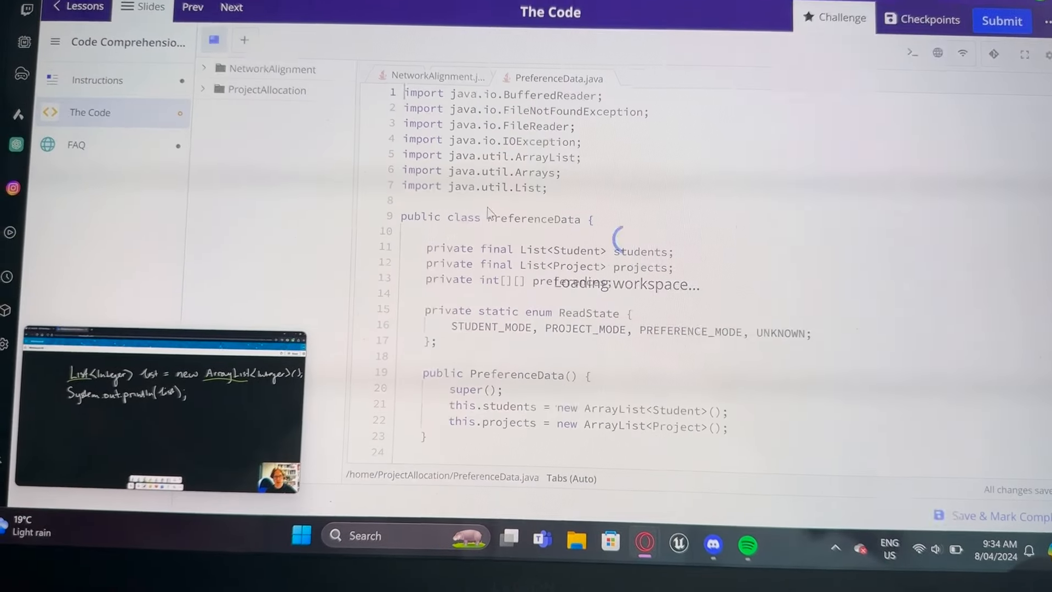
Scroll through the inheritance and interfaces challenge code and submit it for marking.
scroll("down", 3)
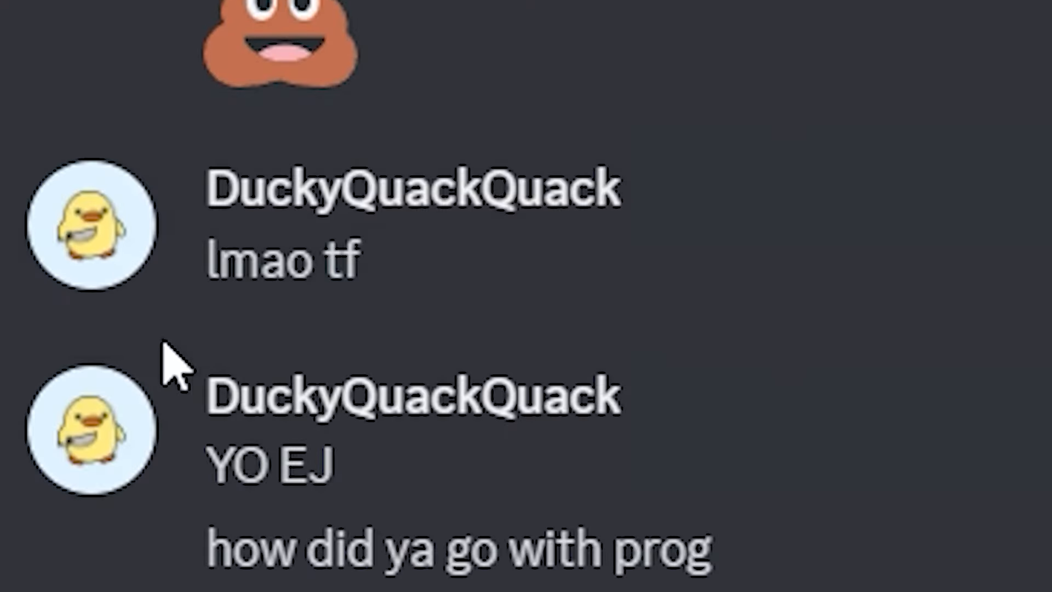
scroll("down", 3)
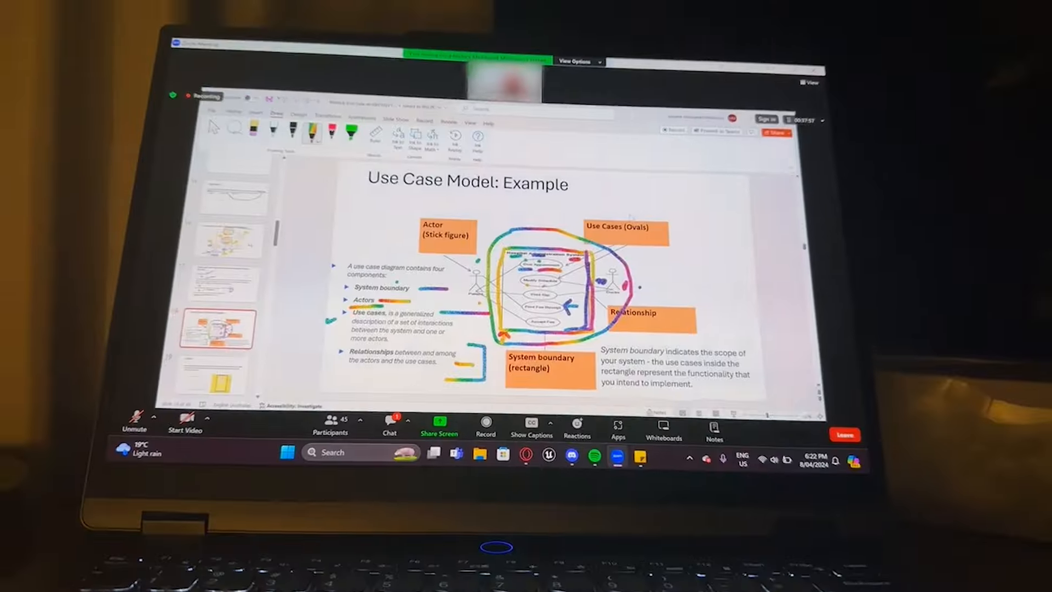
left_click(388, 426)
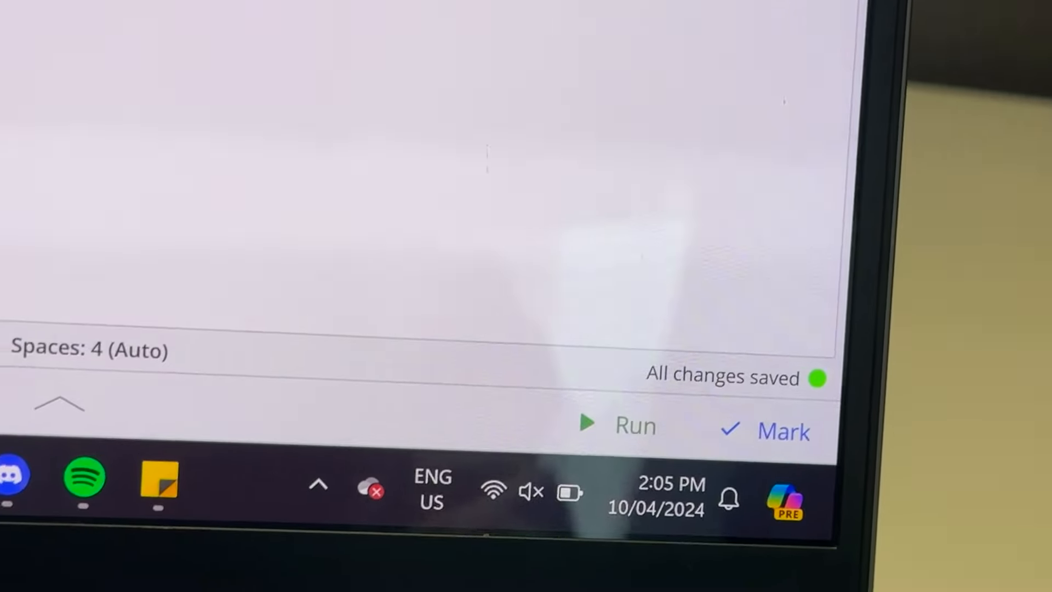
left_click(780, 431)
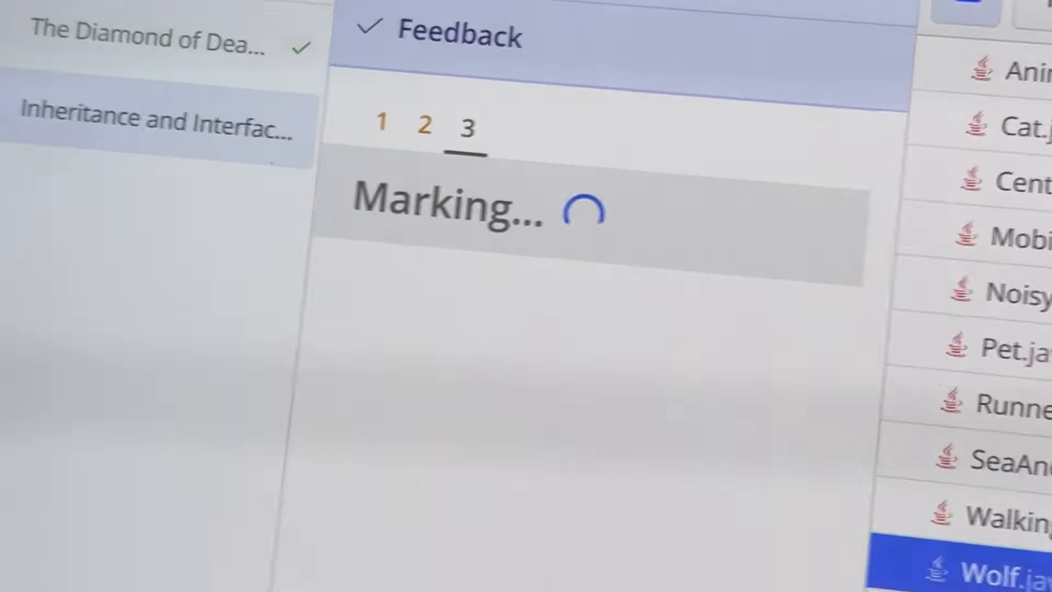